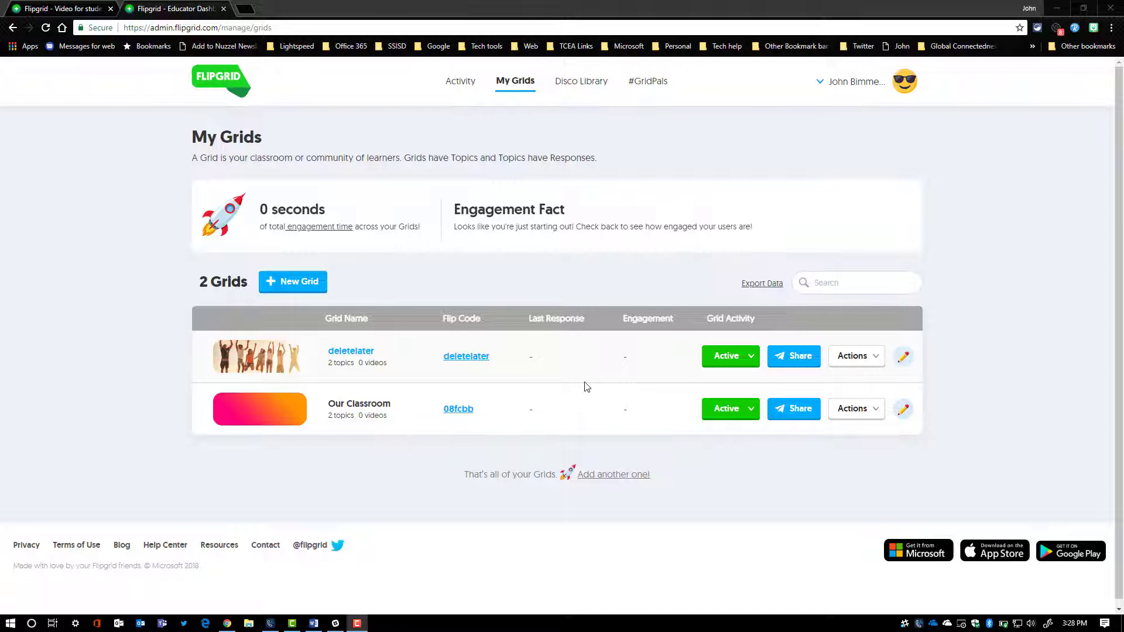
pyautogui.moveTo(579, 374)
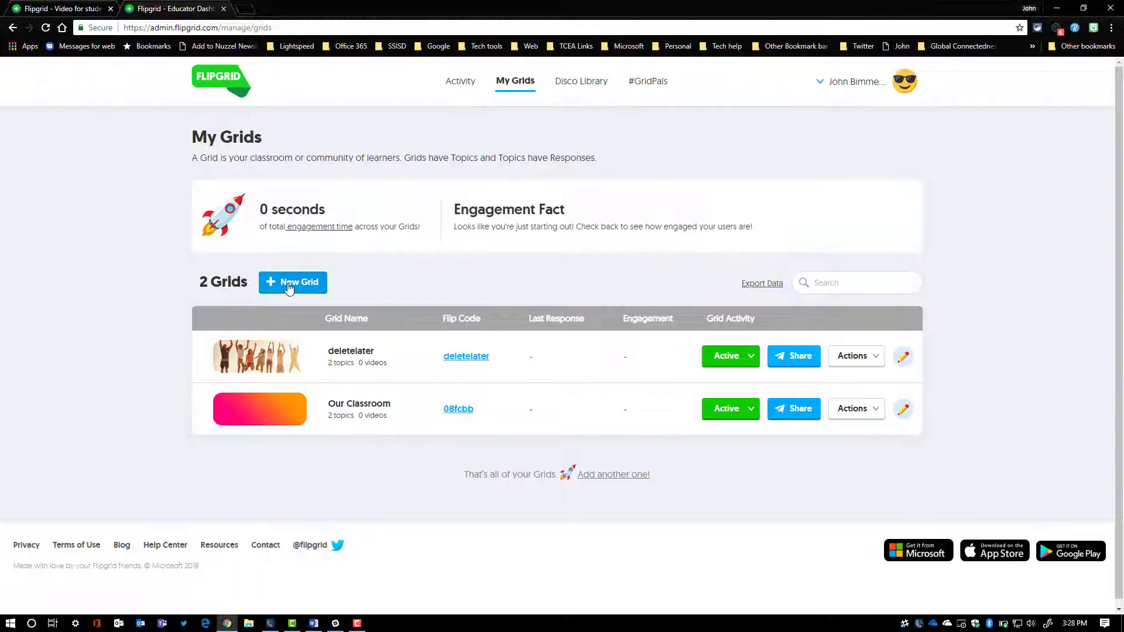
# Step: Create a new classroom grid named 'delete me later' with the elephant cover and continue to domains
pyautogui.click(293, 282)
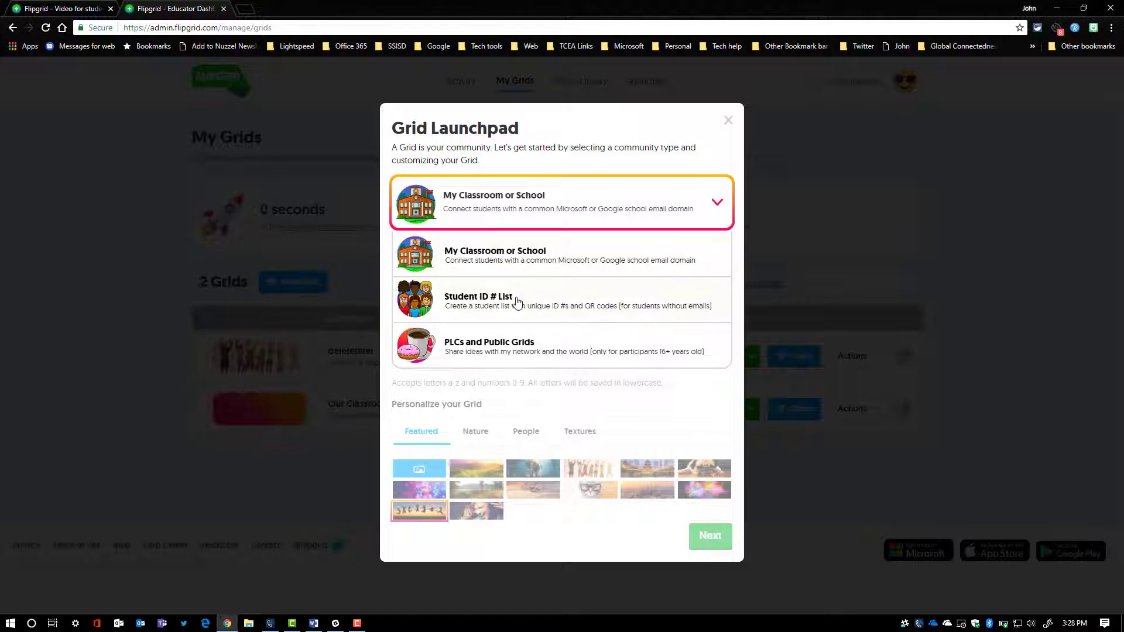
pyautogui.moveTo(656, 295)
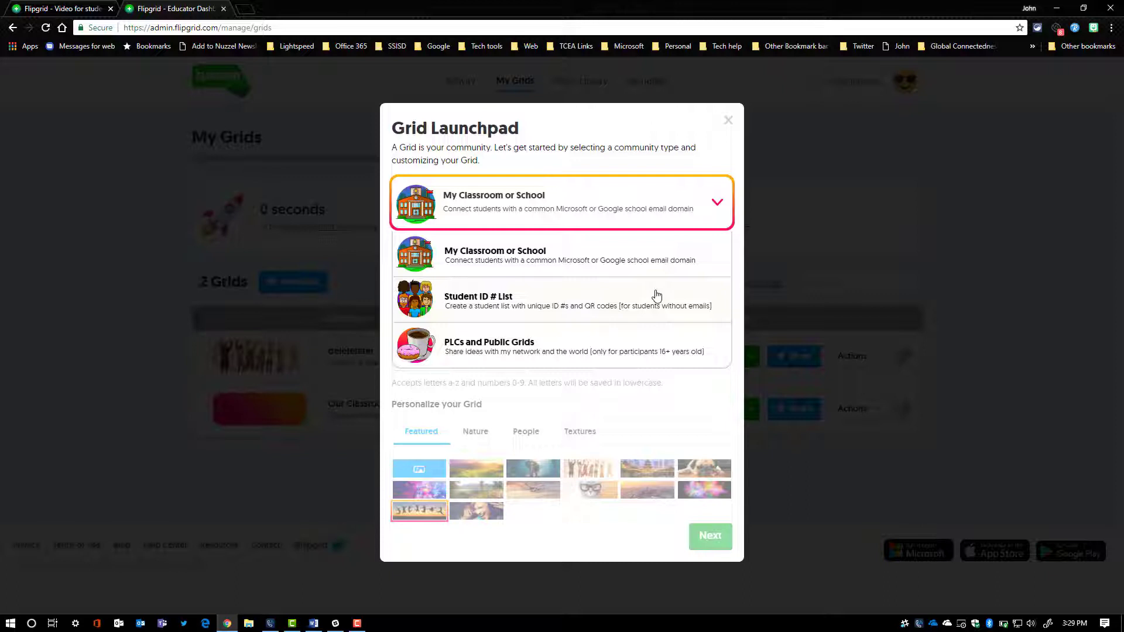
pyautogui.moveTo(491, 255)
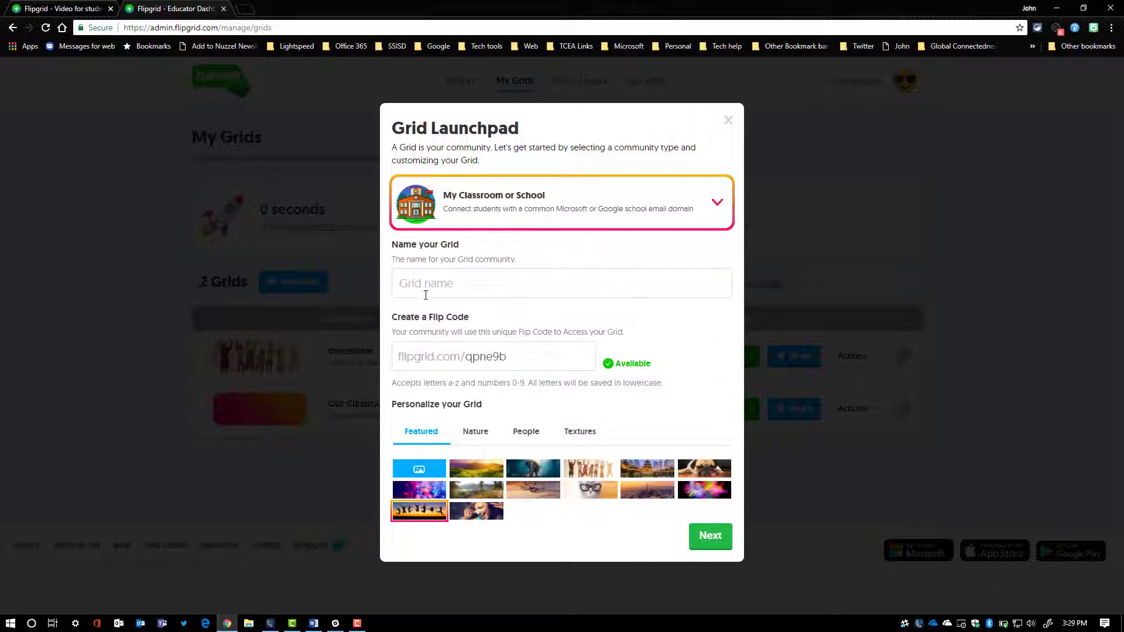
pyautogui.write('delete me later')
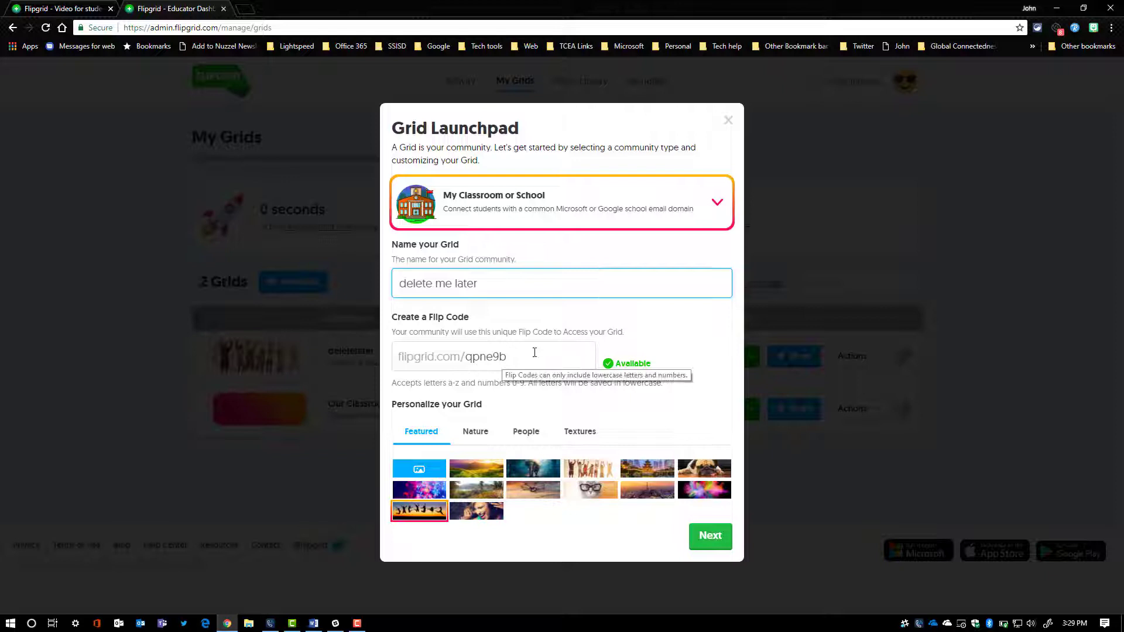
pyautogui.click(532, 469)
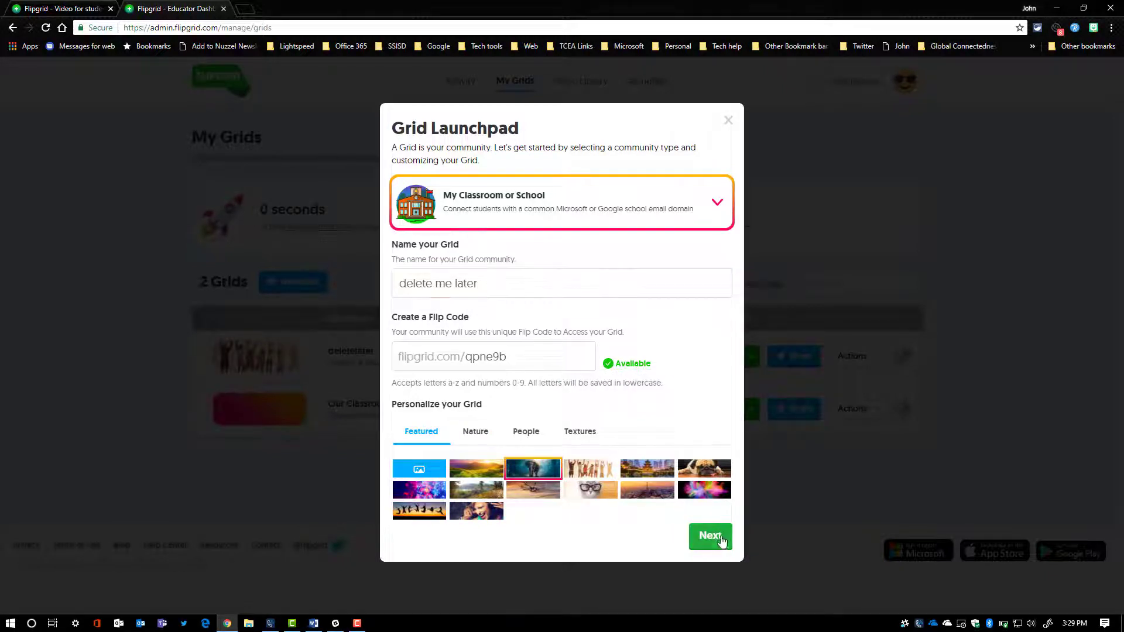
pyautogui.click(709, 536)
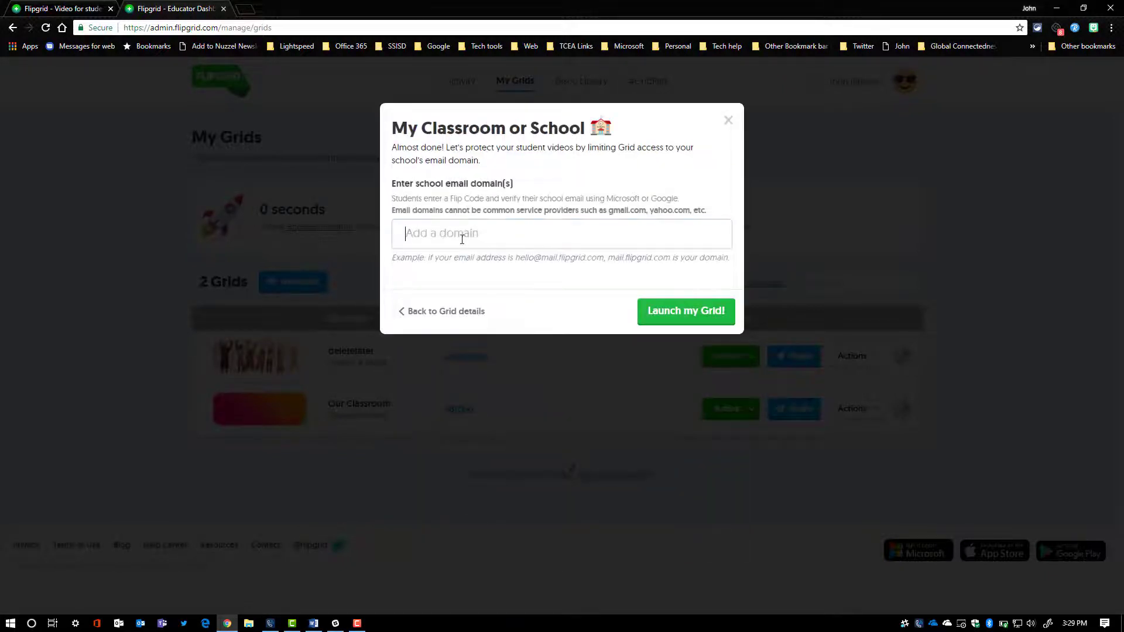
# Step: Restrict the grid to ssisd.net, briefly adding then removing usmie.com, and launch it
pyautogui.write('ssisd.net')
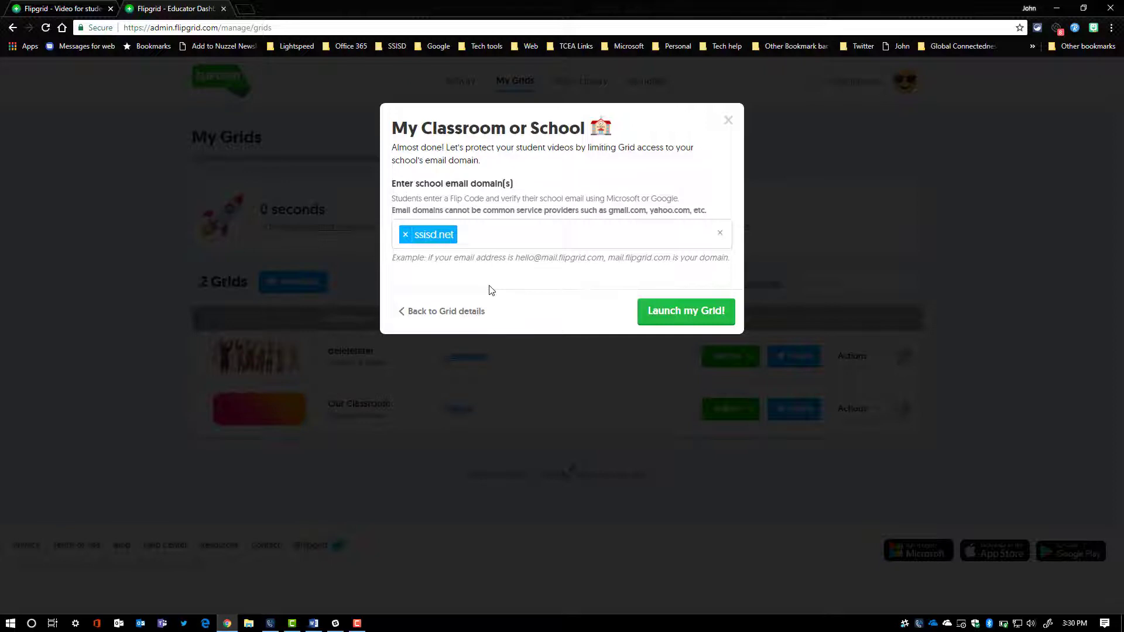
pyautogui.click(513, 234)
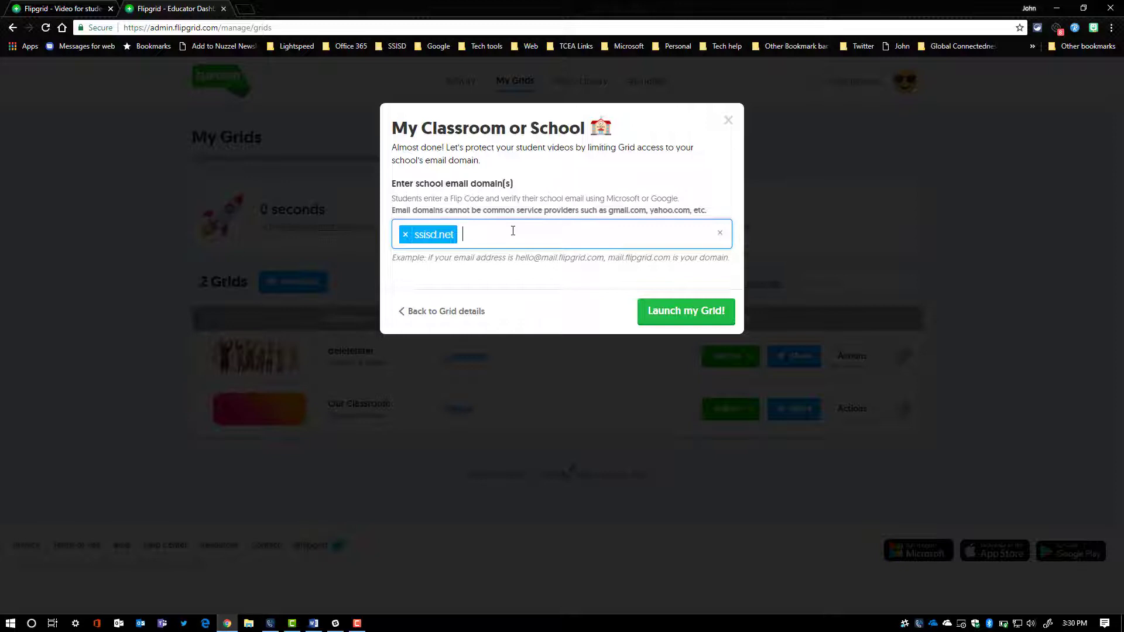
pyautogui.write('usmie.com')
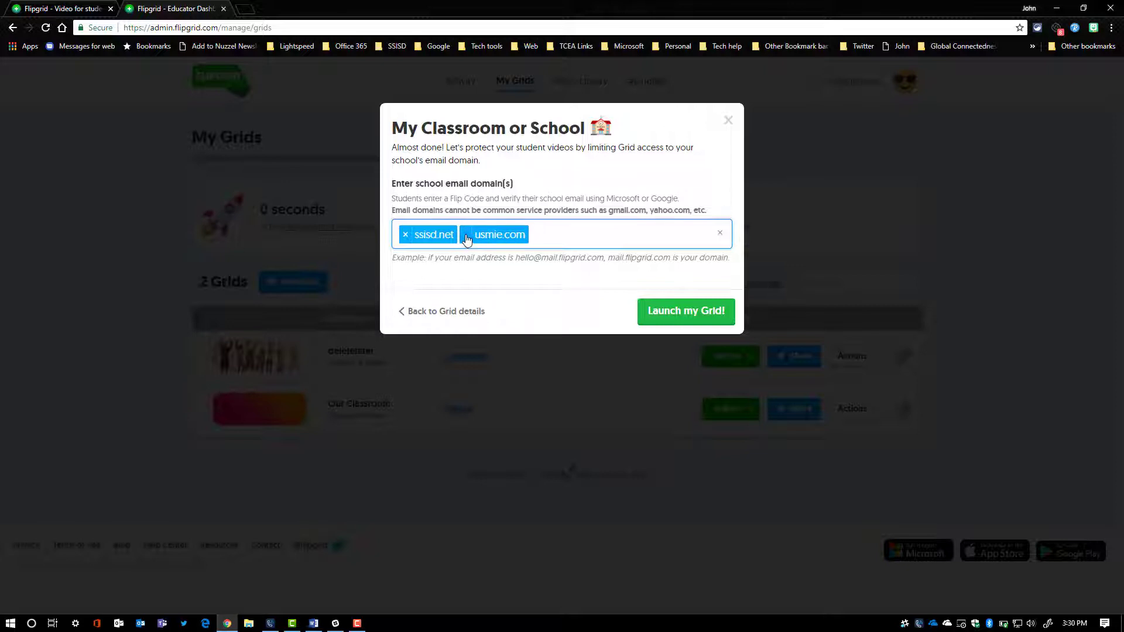
pyautogui.click(467, 234)
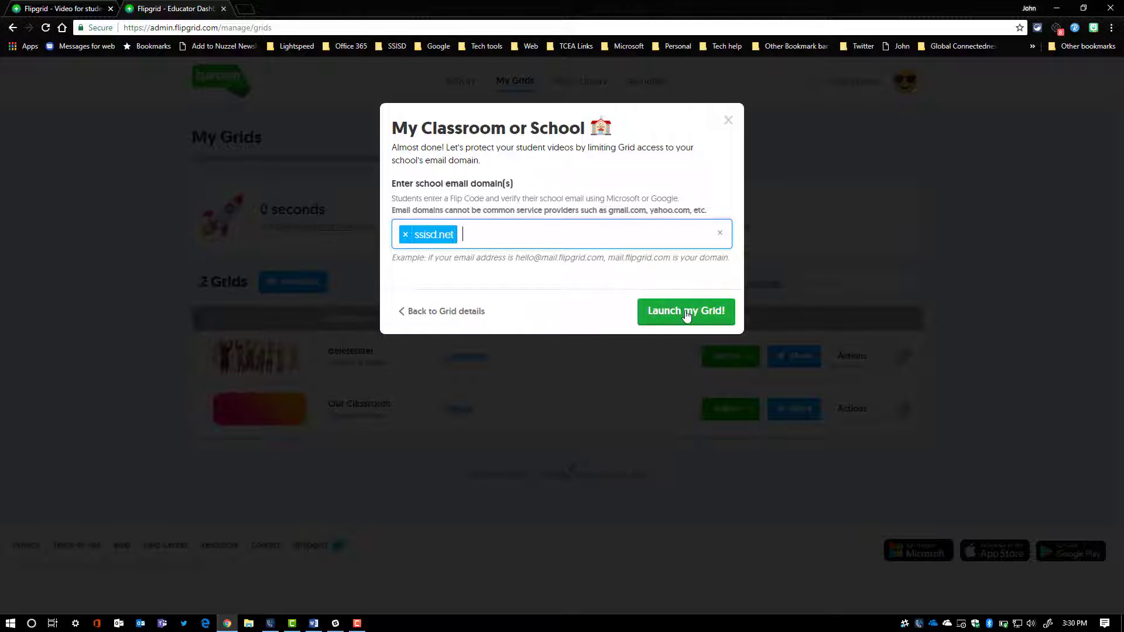
pyautogui.click(686, 311)
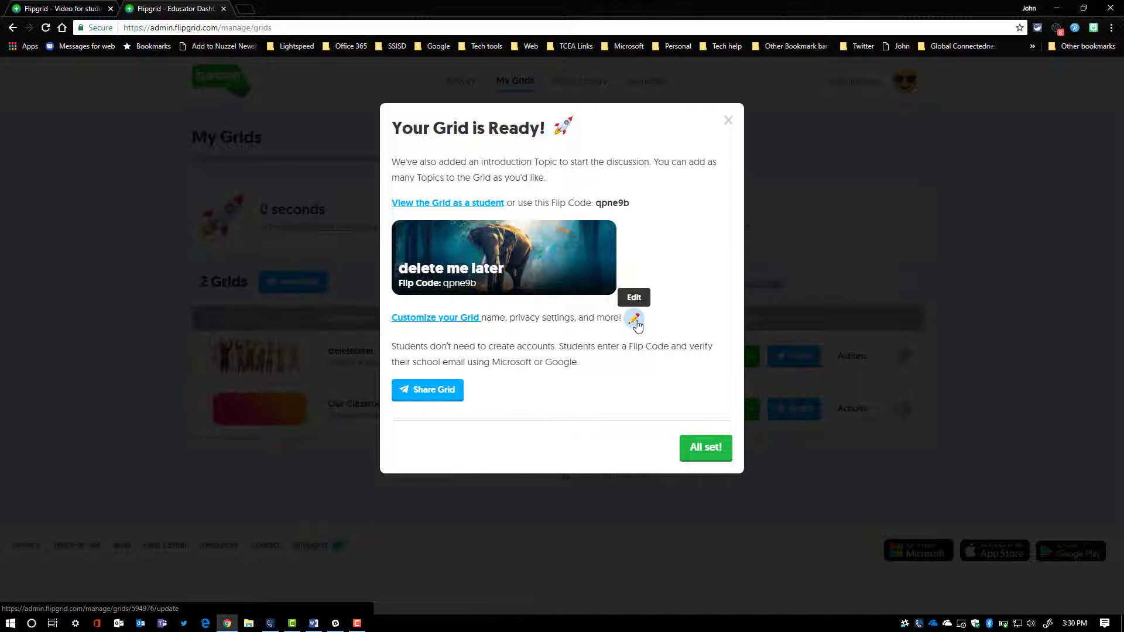
pyautogui.moveTo(617, 345)
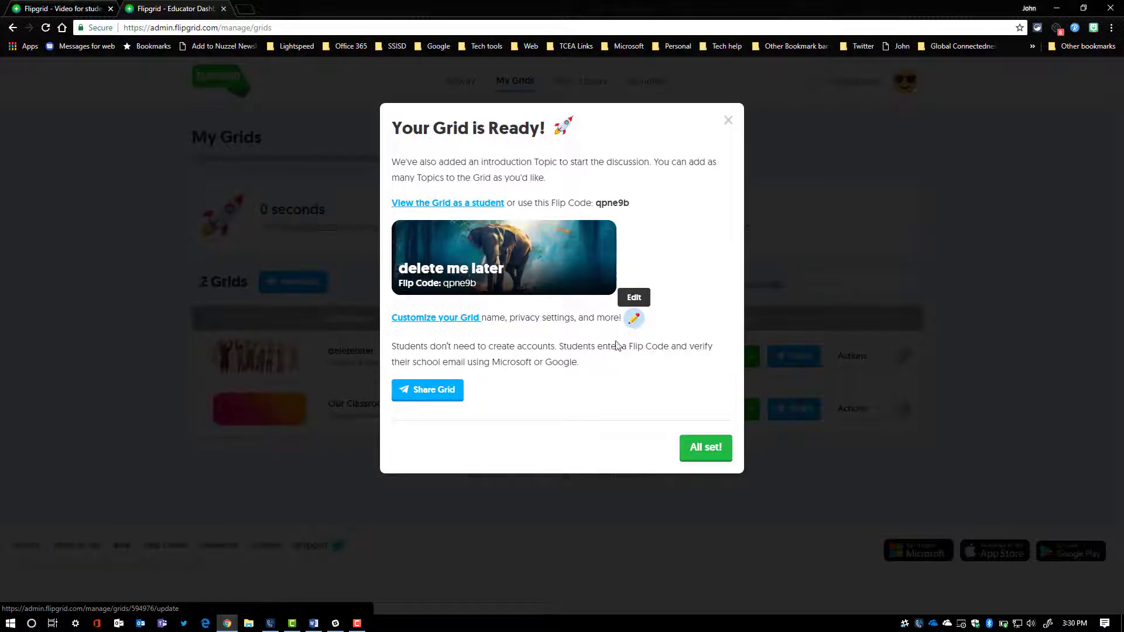
pyautogui.click(705, 447)
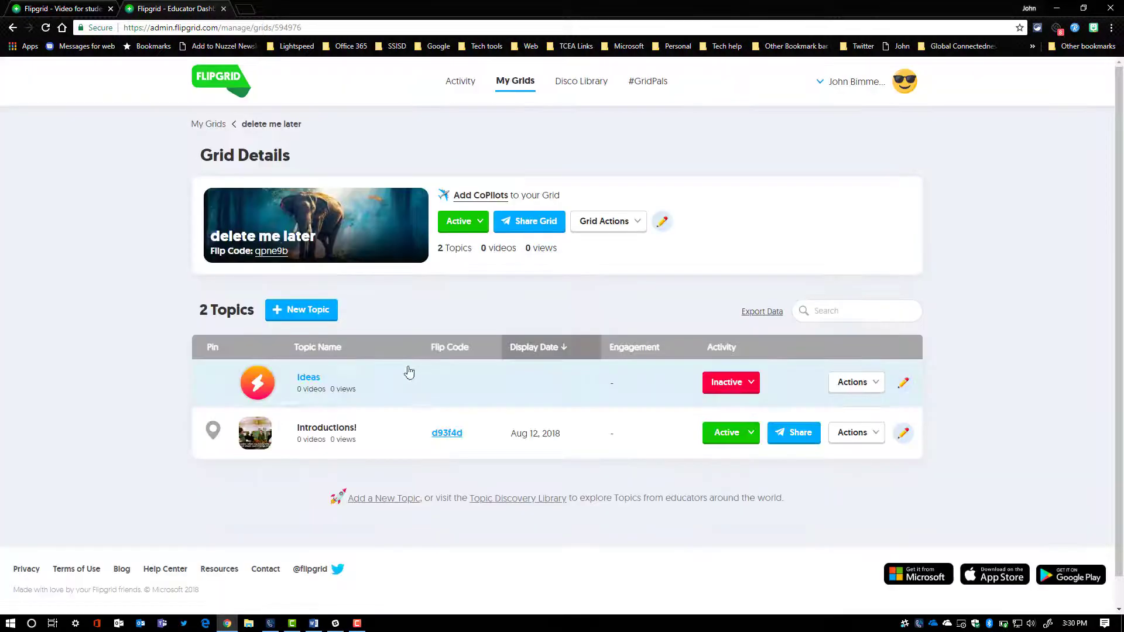
pyautogui.moveTo(241, 298)
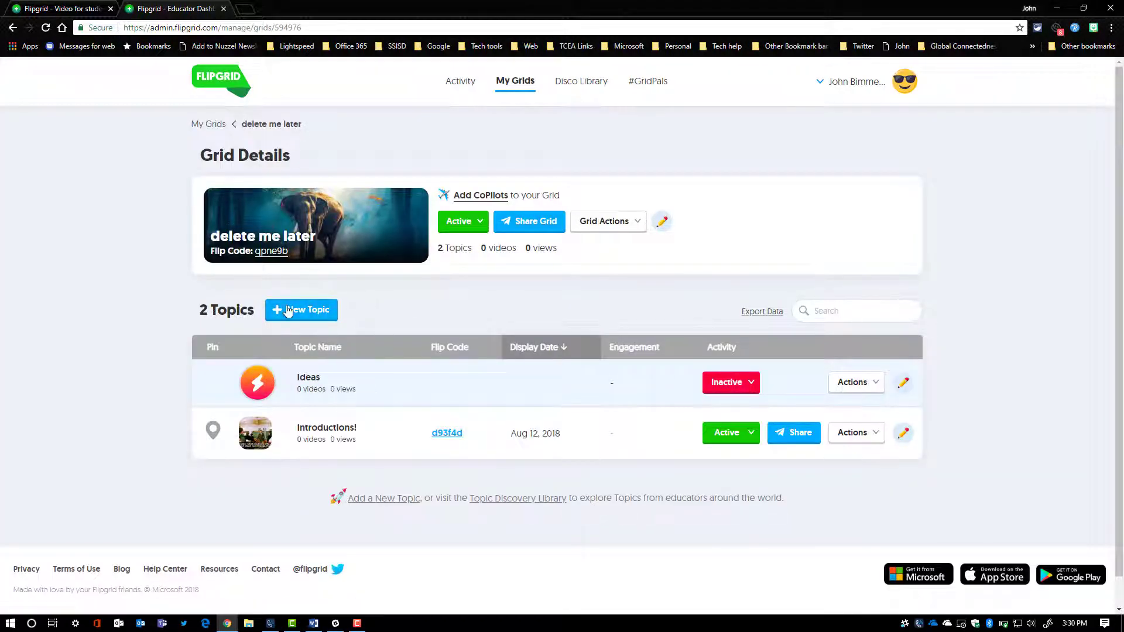
pyautogui.moveTo(323, 432)
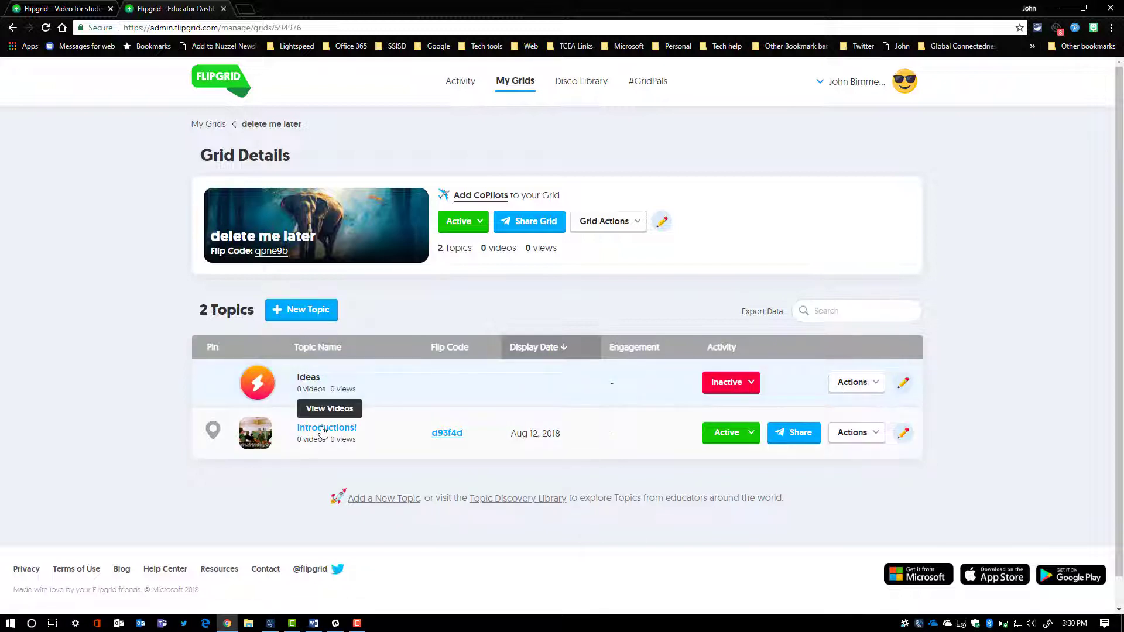
pyautogui.moveTo(305, 310)
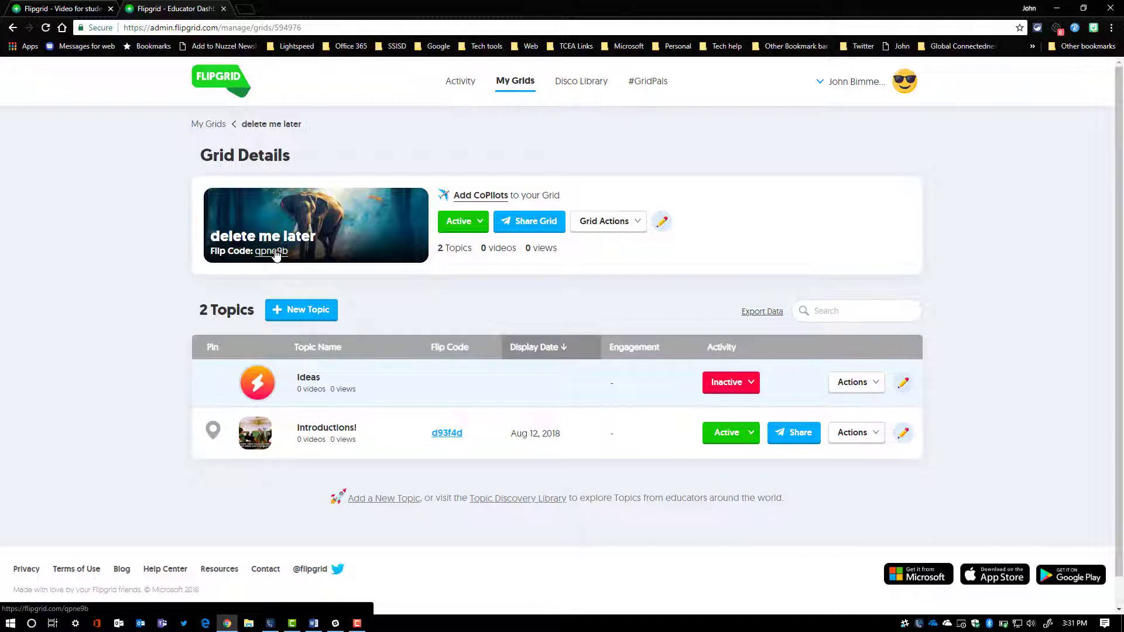
pyautogui.moveTo(266, 262)
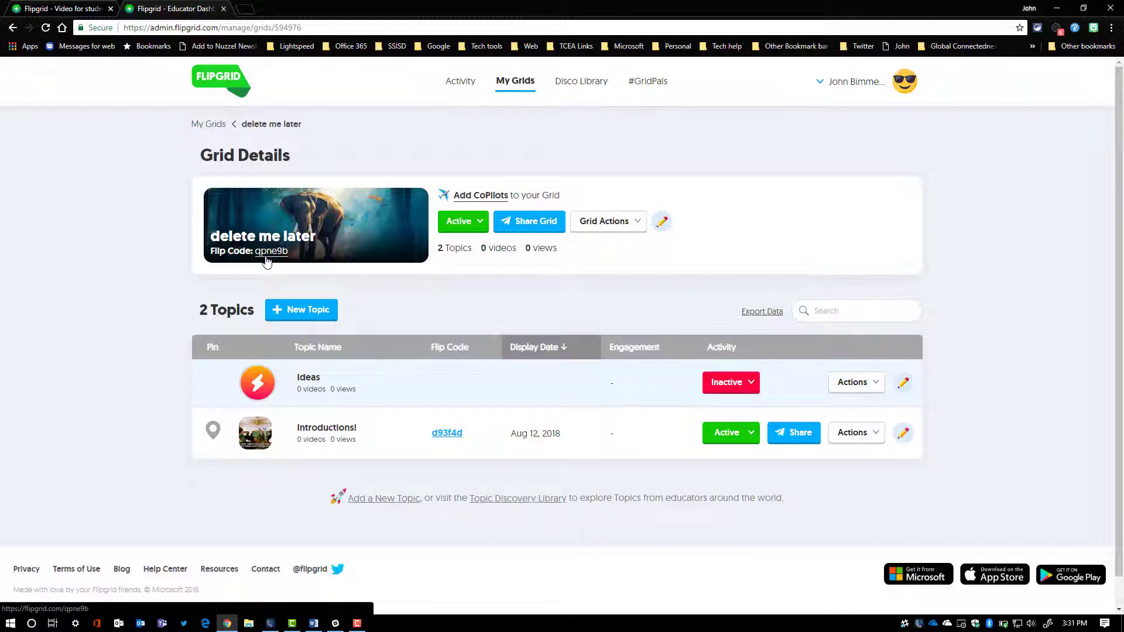
pyautogui.moveTo(278, 261)
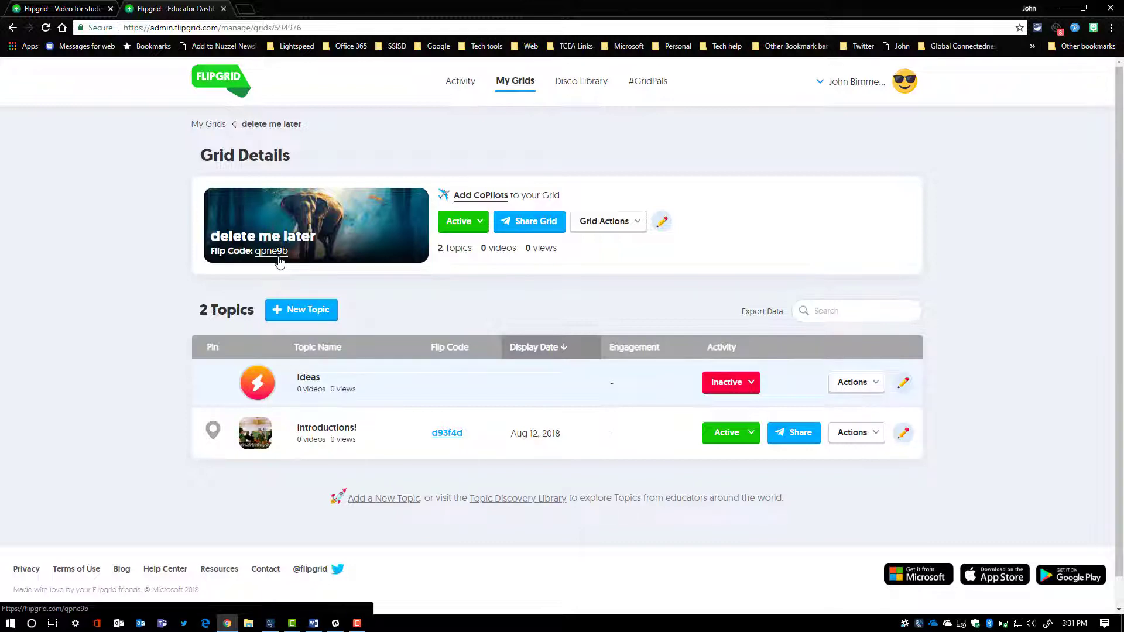
# Step: Review the grid's sharing options — QR code, embed, Flip Code and link — then dismiss them
pyautogui.click(529, 221)
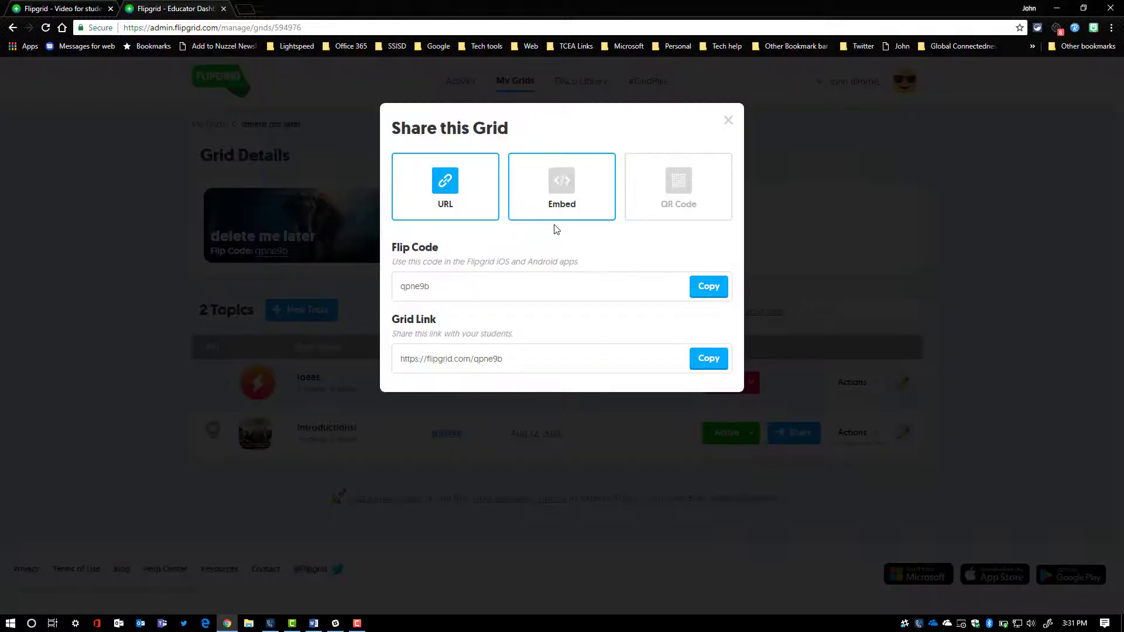
pyautogui.click(678, 186)
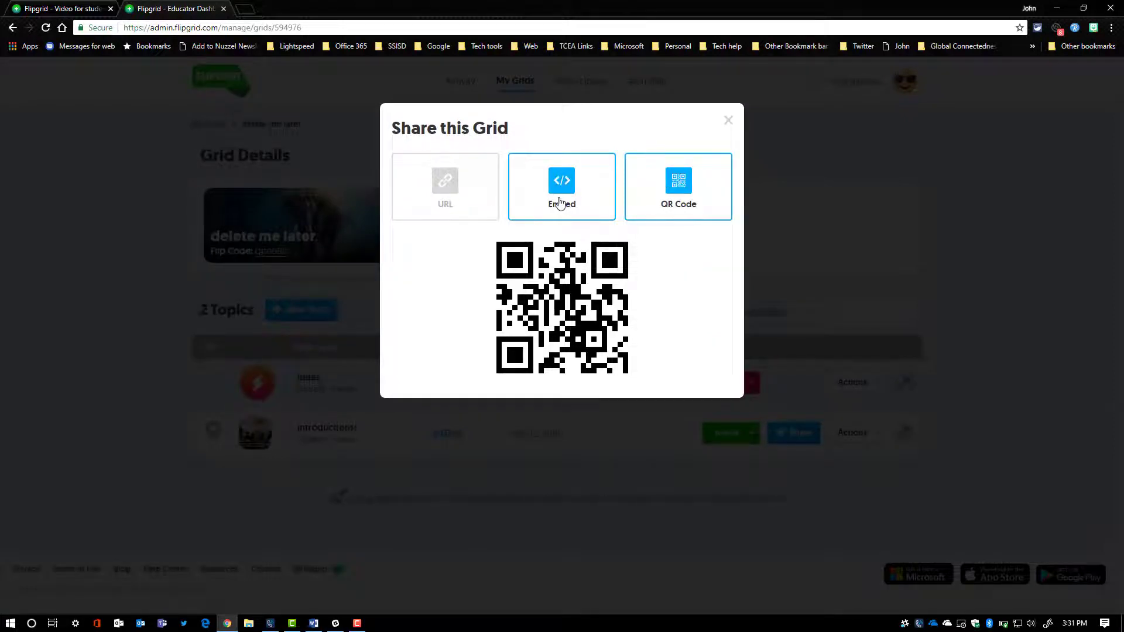
pyautogui.click(678, 186)
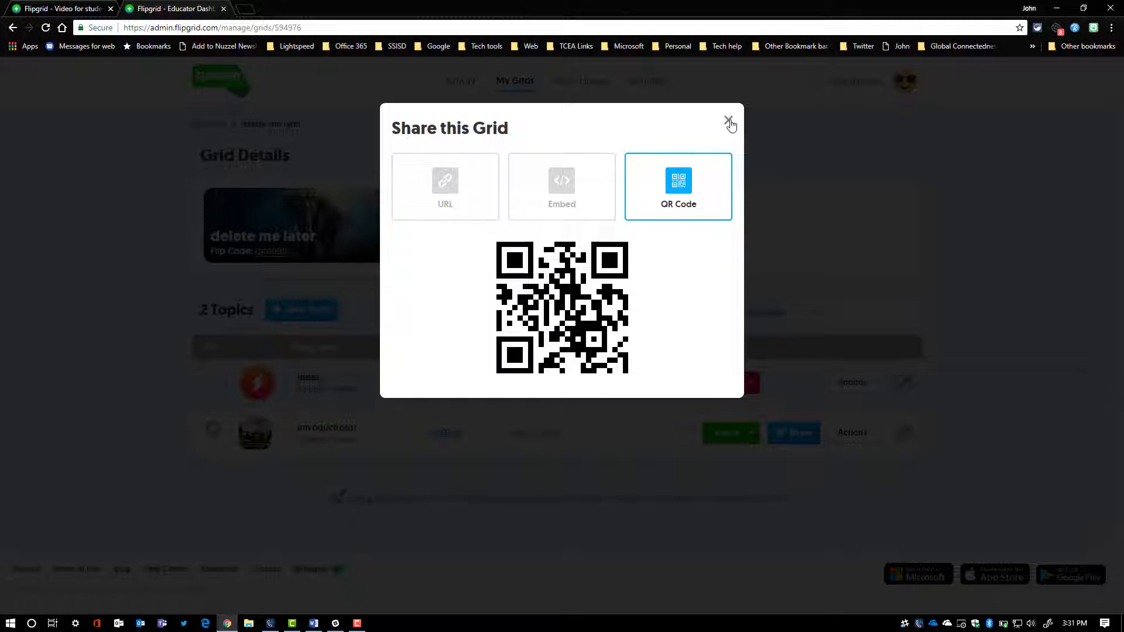
pyautogui.click(444, 186)
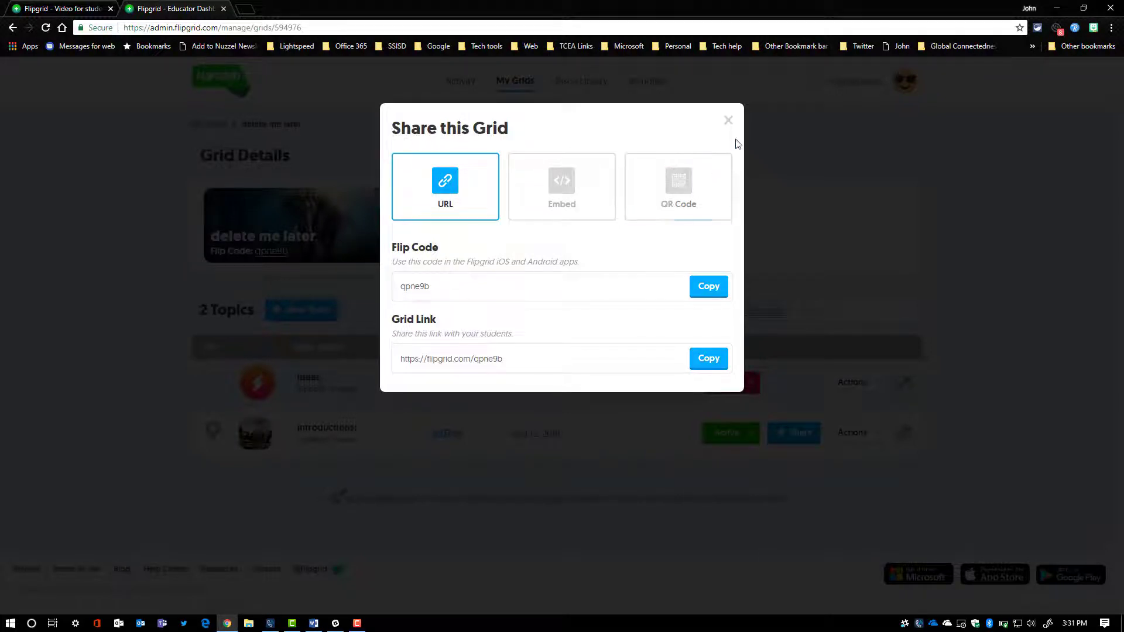
pyautogui.click(728, 120)
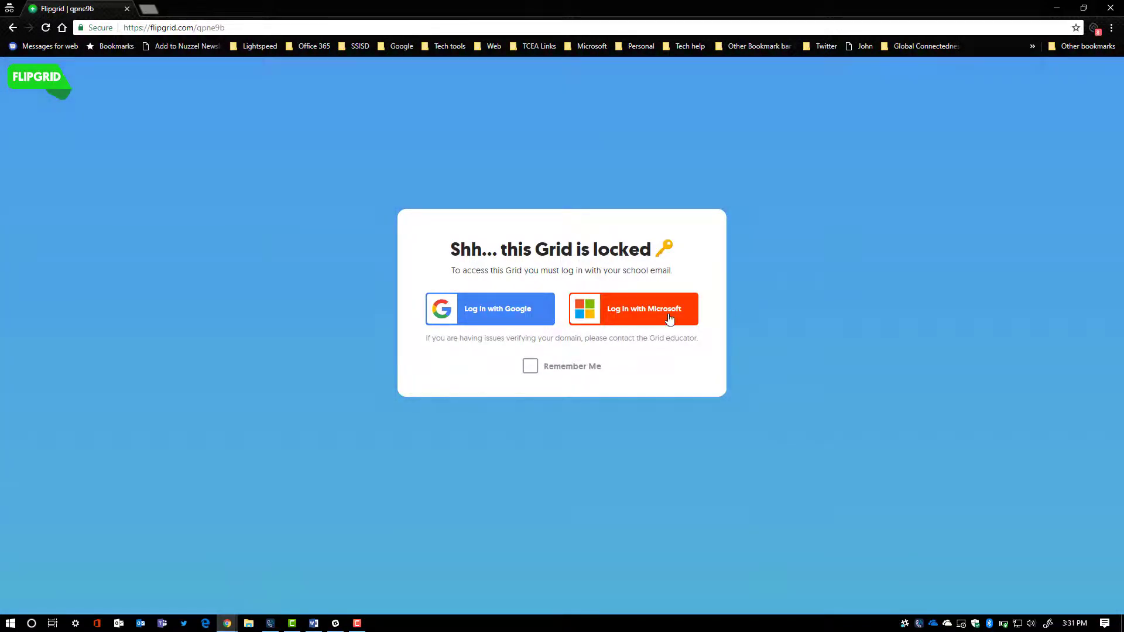
# Step: Sign into the locked grid with a non-school Microsoft account, which is rejected as unauthorized
pyautogui.click(644, 309)
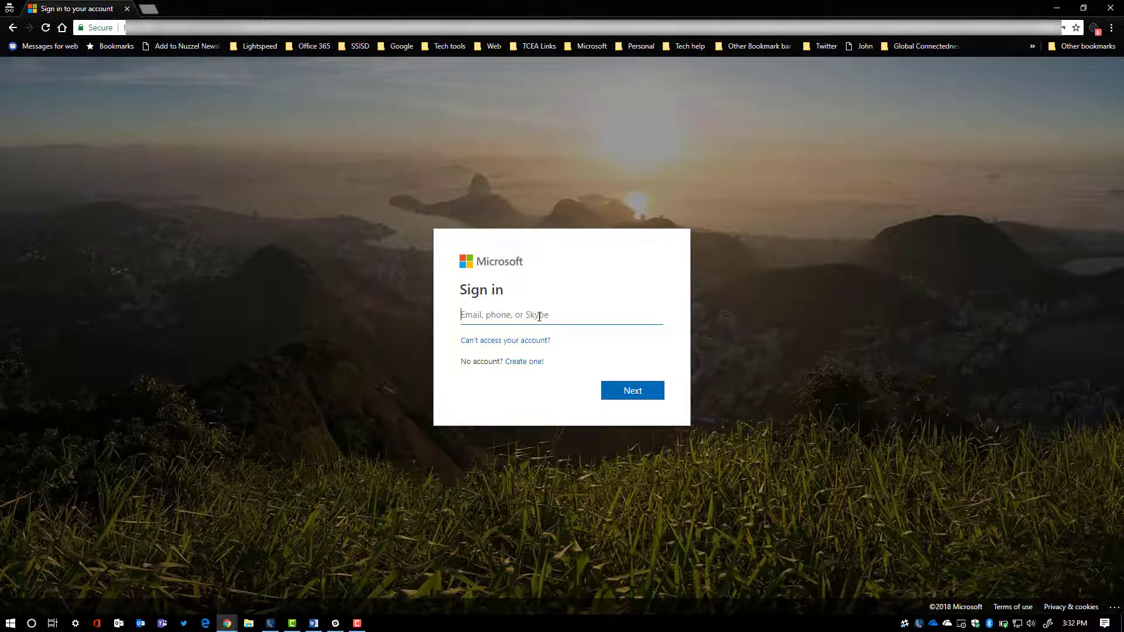
pyautogui.click(632, 391)
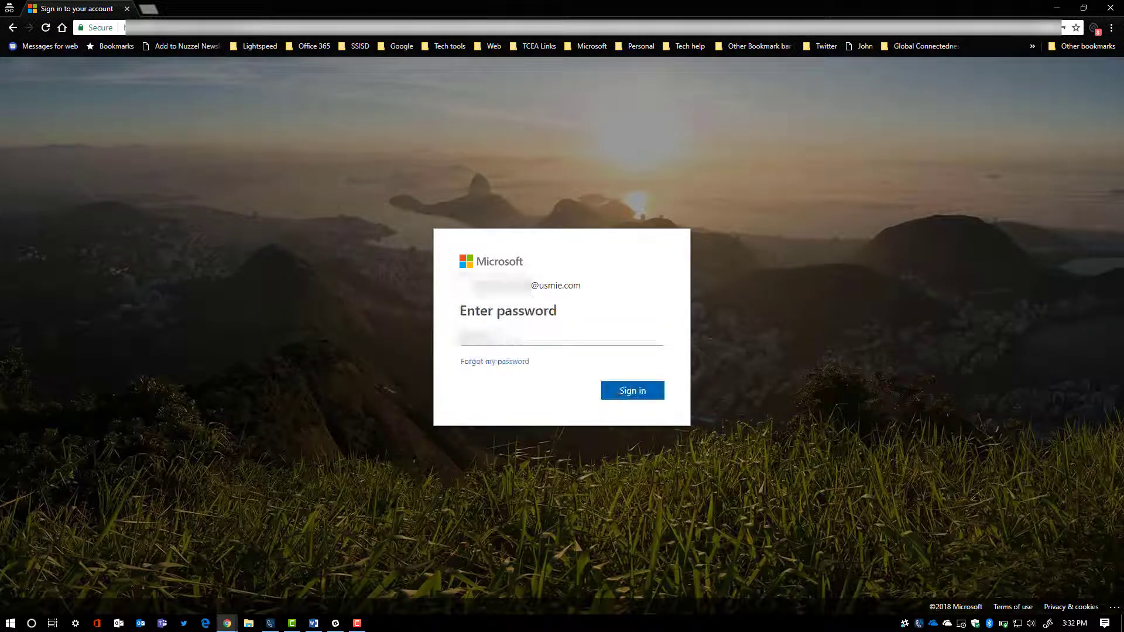
pyautogui.click(561, 338)
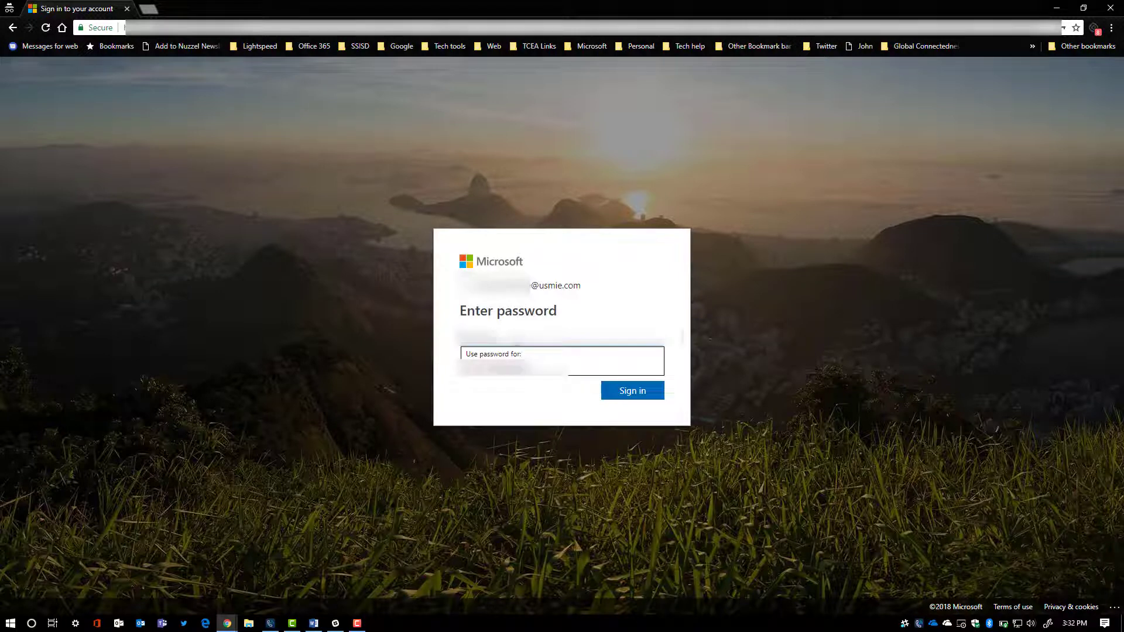
pyautogui.click(632, 391)
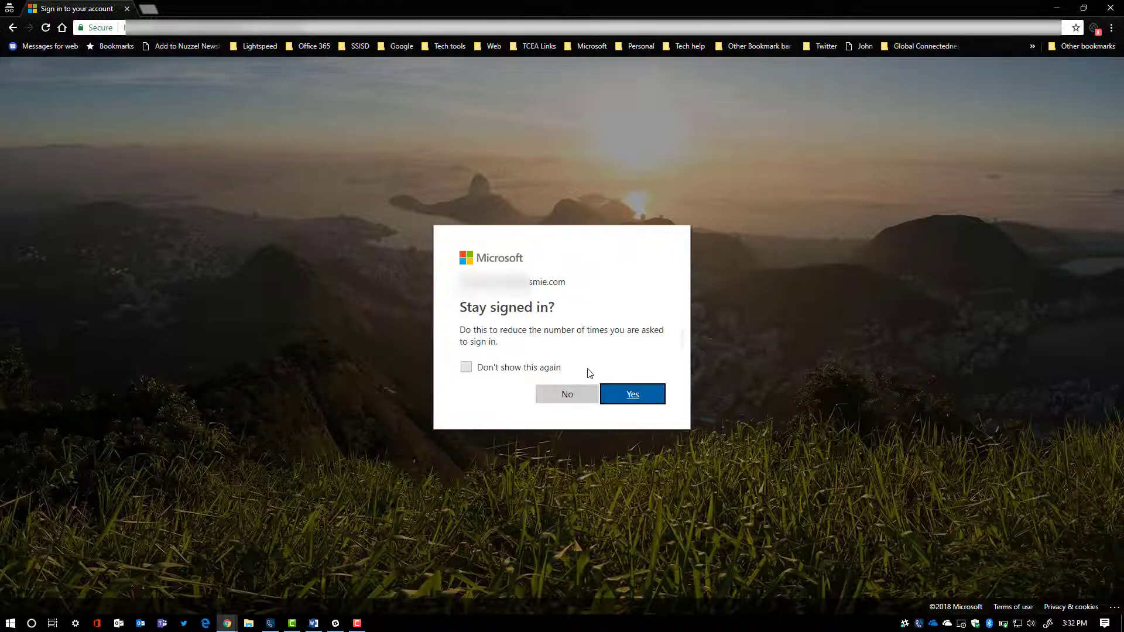
pyautogui.click(632, 393)
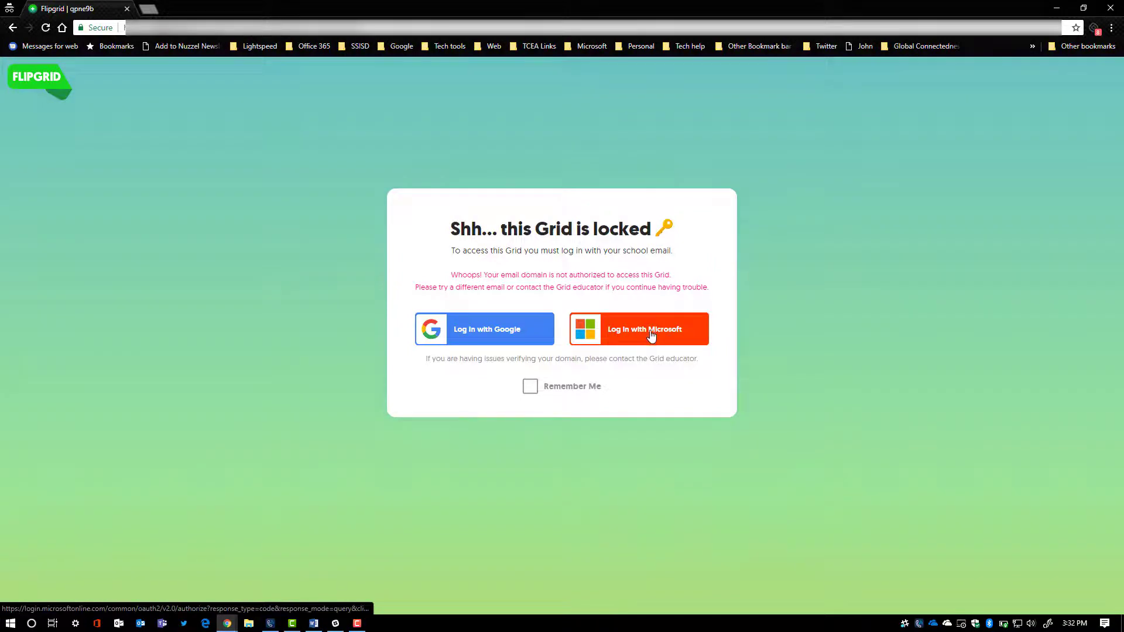
# Step: Sign in again using another Microsoft account with the school email to enter the grid
pyautogui.click(648, 329)
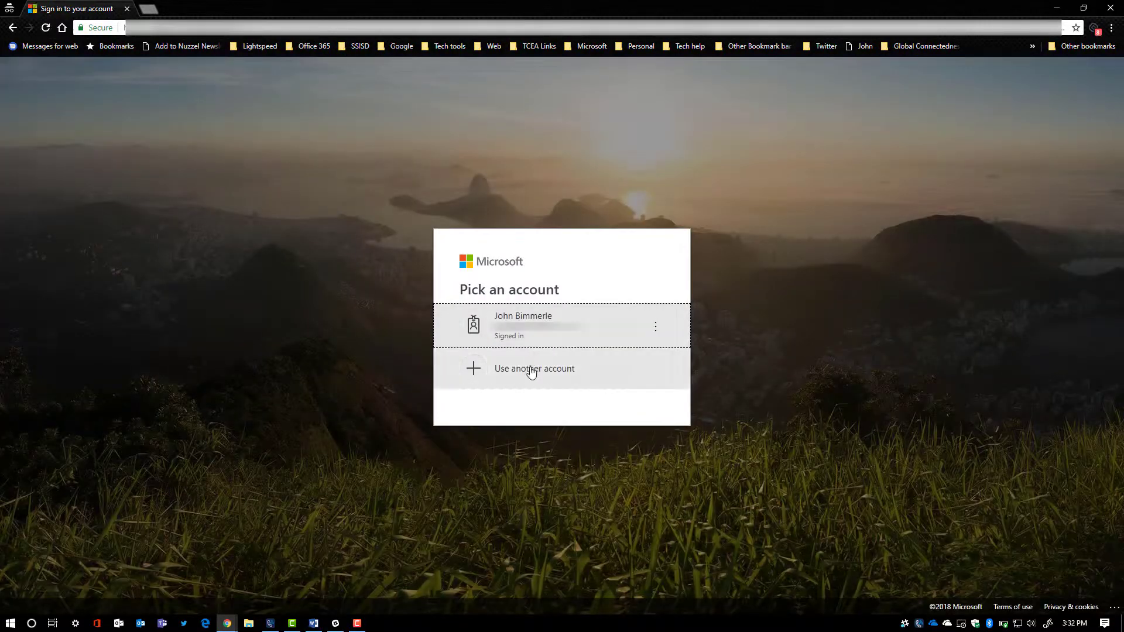
pyautogui.click(534, 367)
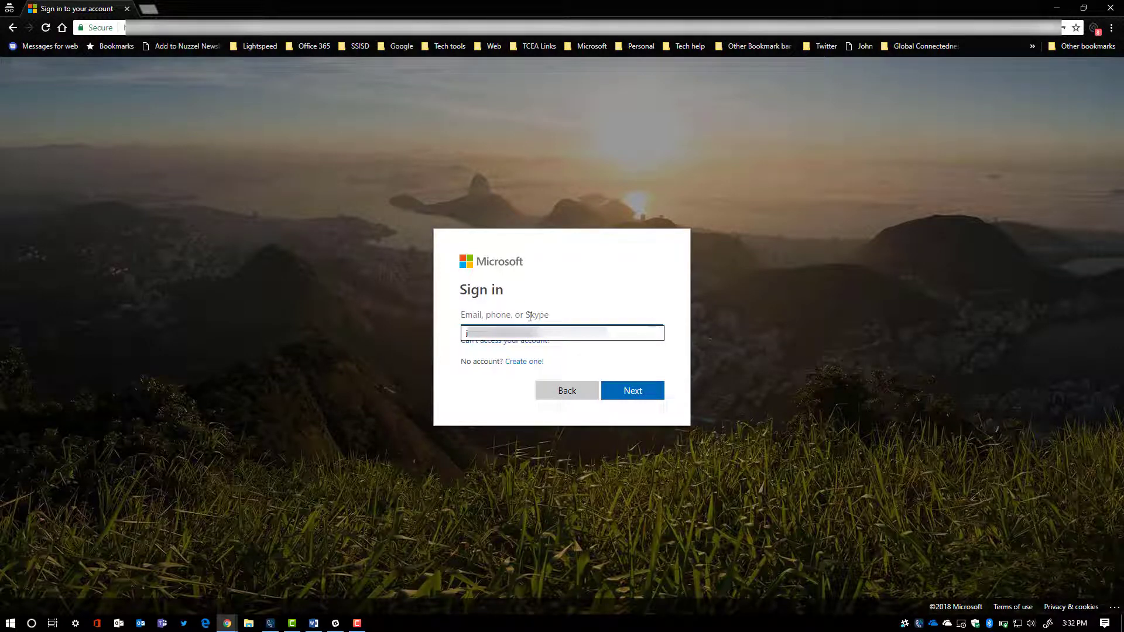
pyautogui.click(632, 391)
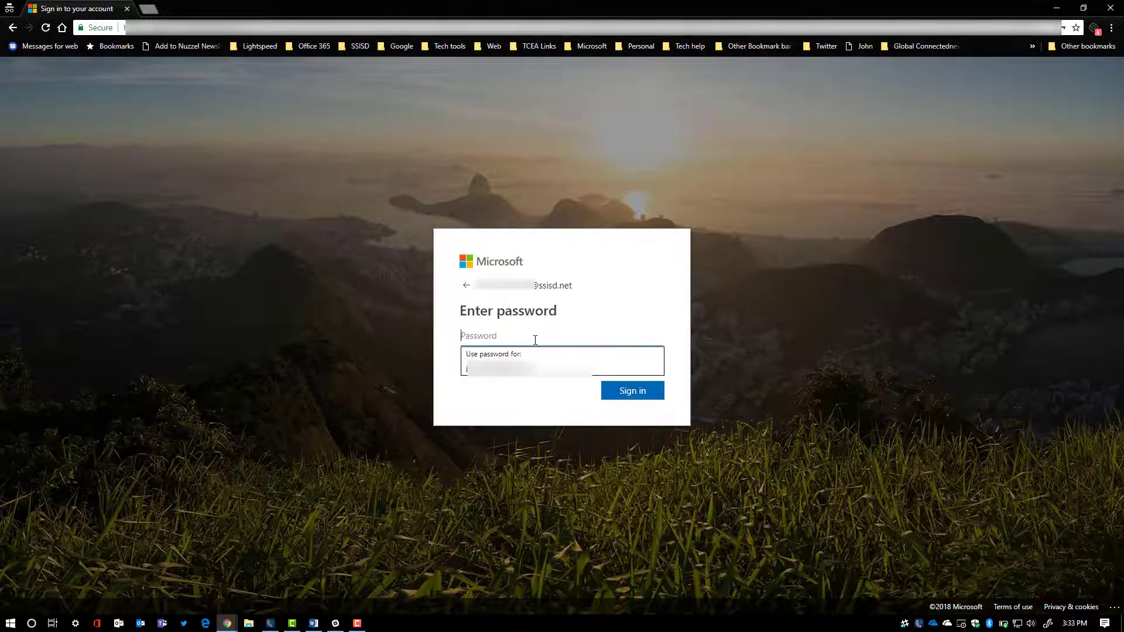
pyautogui.click(632, 391)
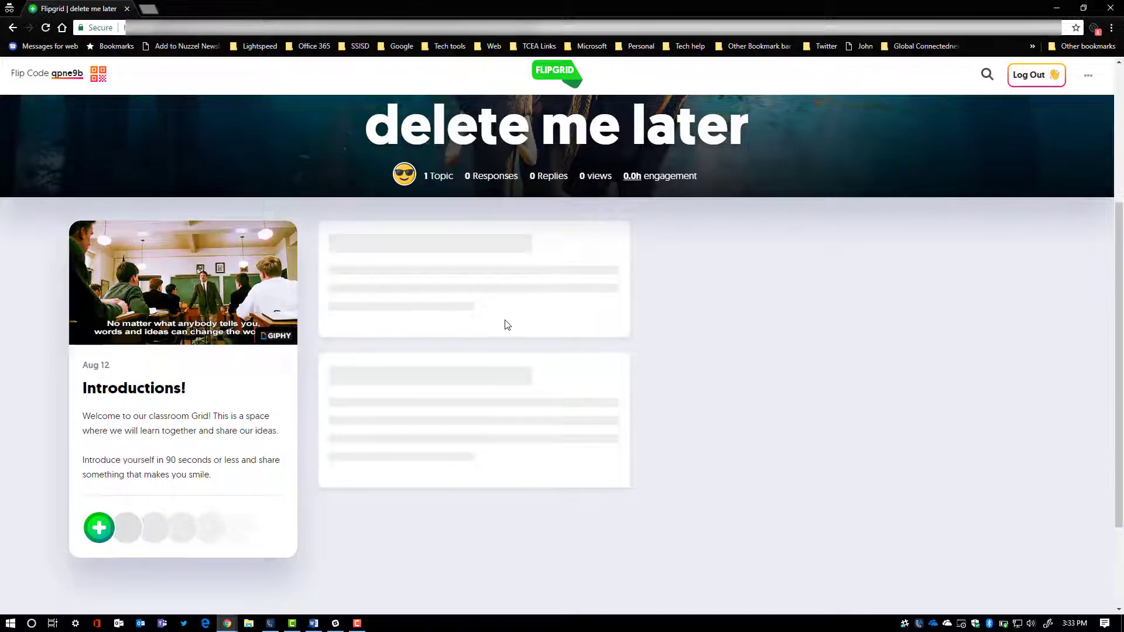
pyautogui.moveTo(319, 421)
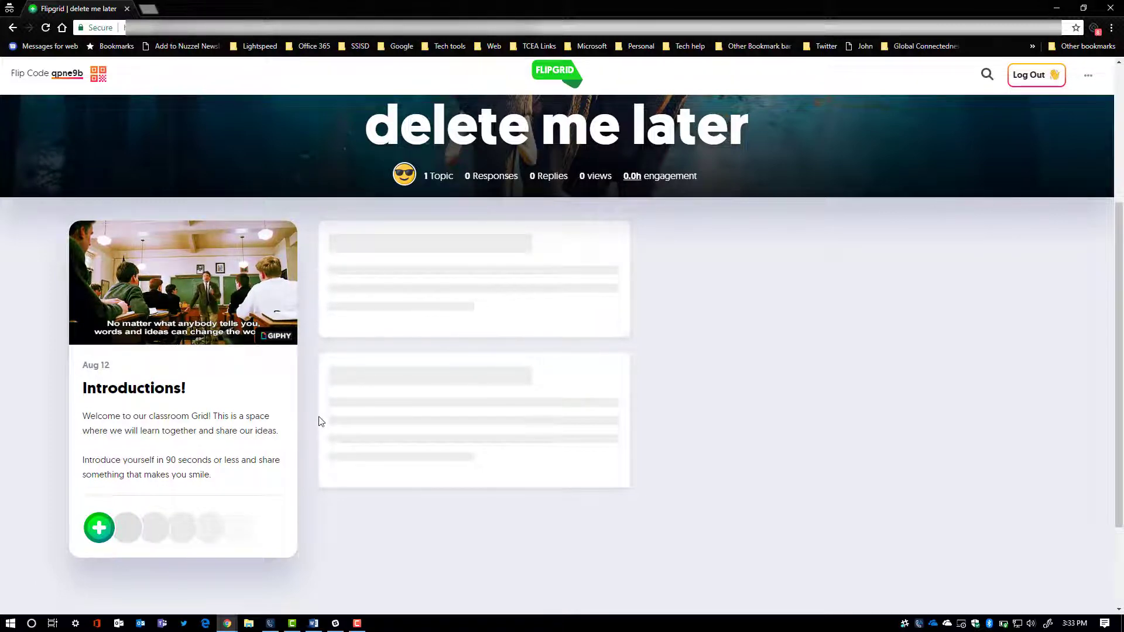
pyautogui.moveTo(225, 430)
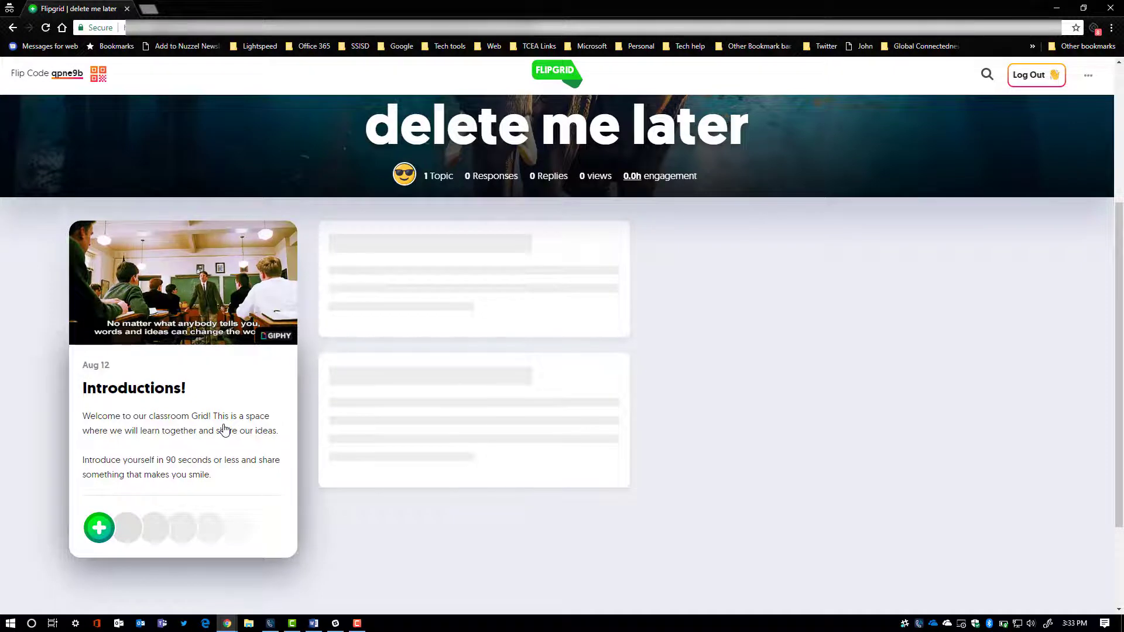